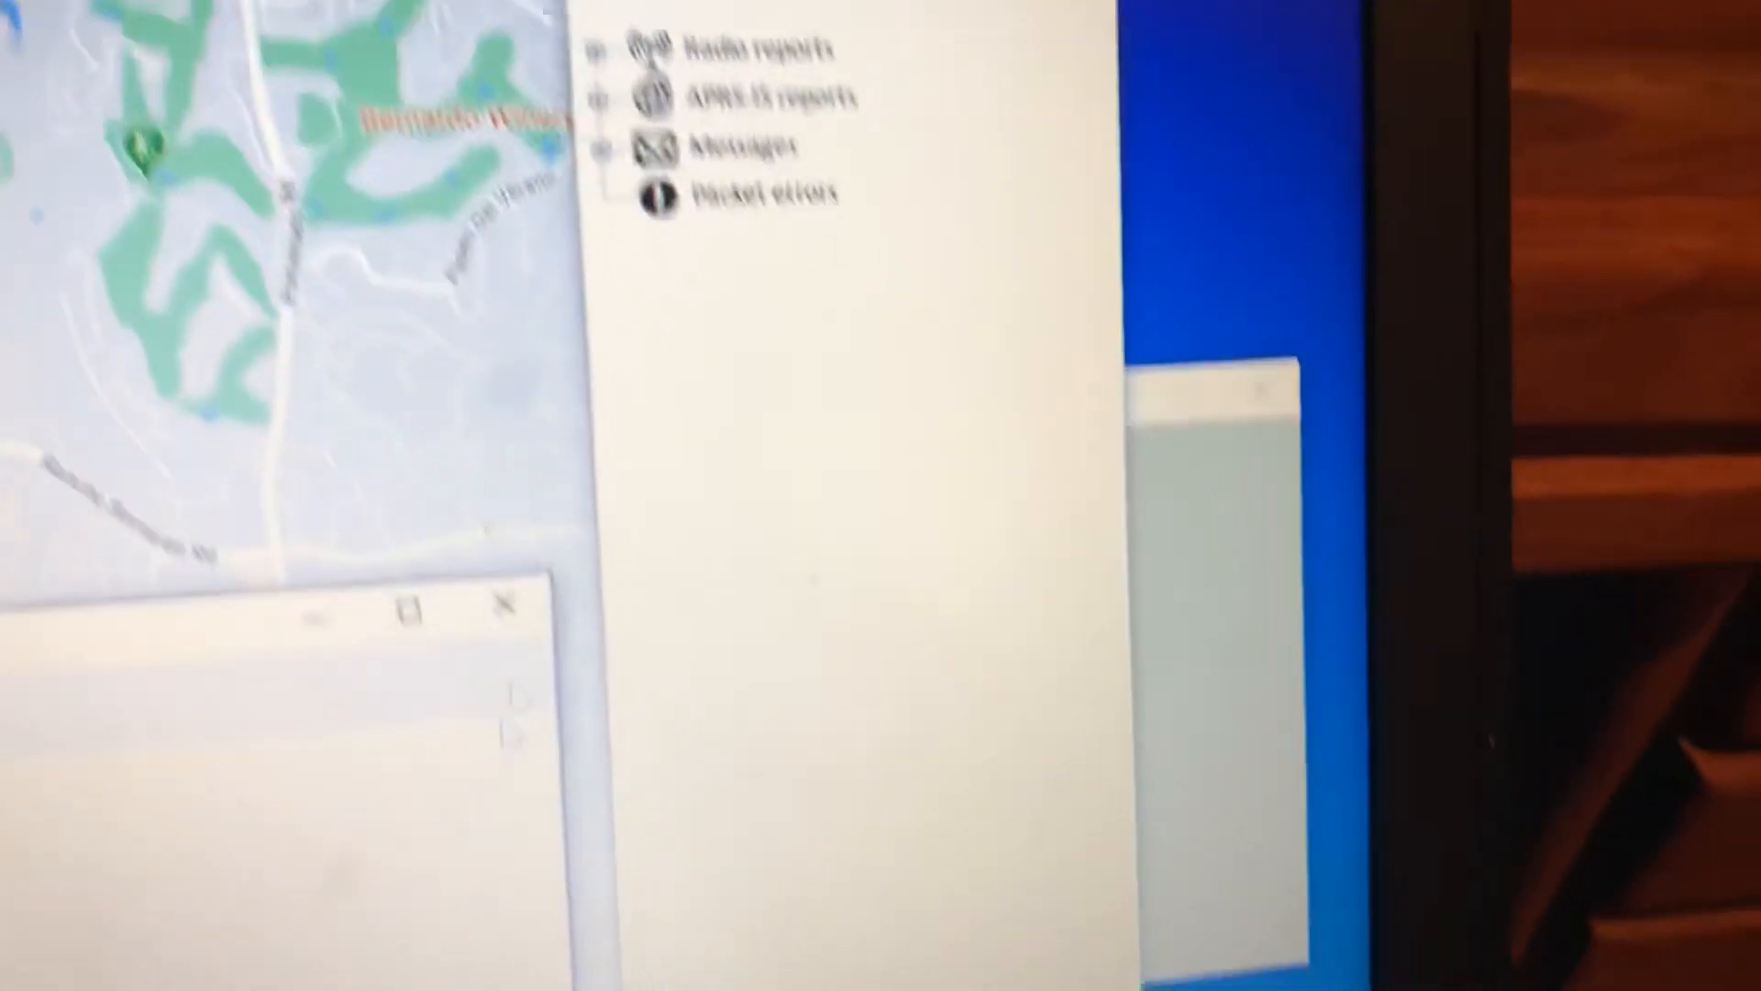
pyautogui.click(556, 99)
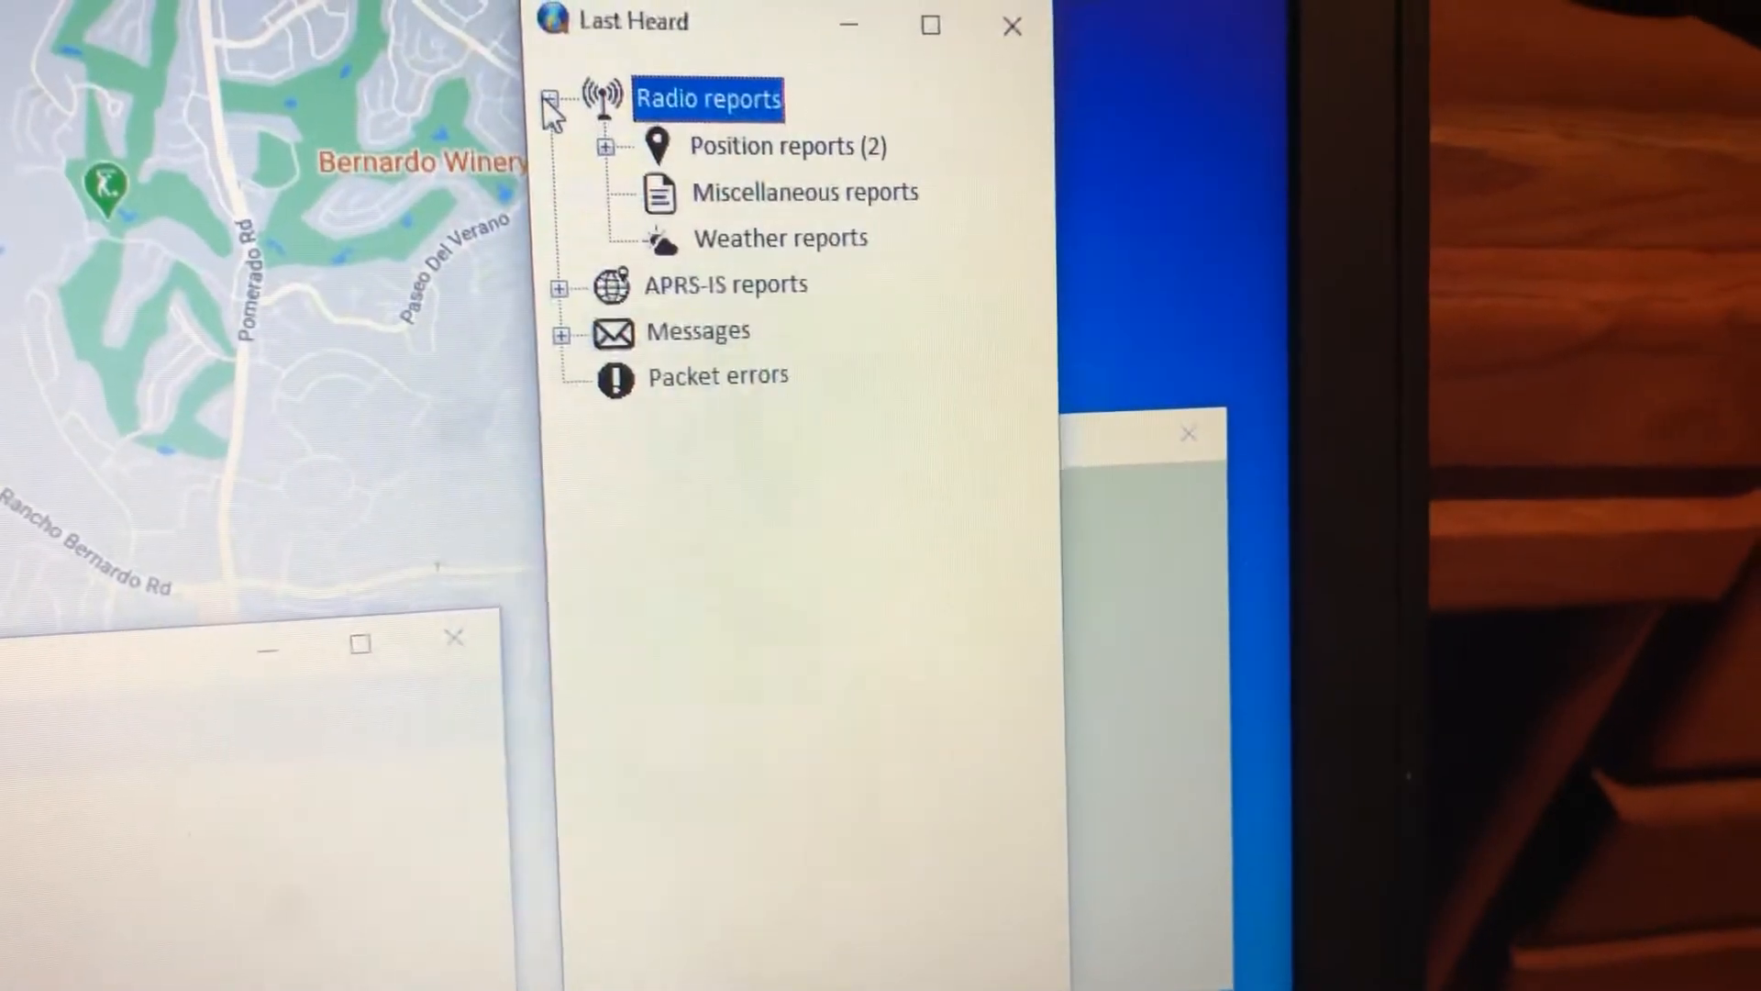
pyautogui.click(604, 144)
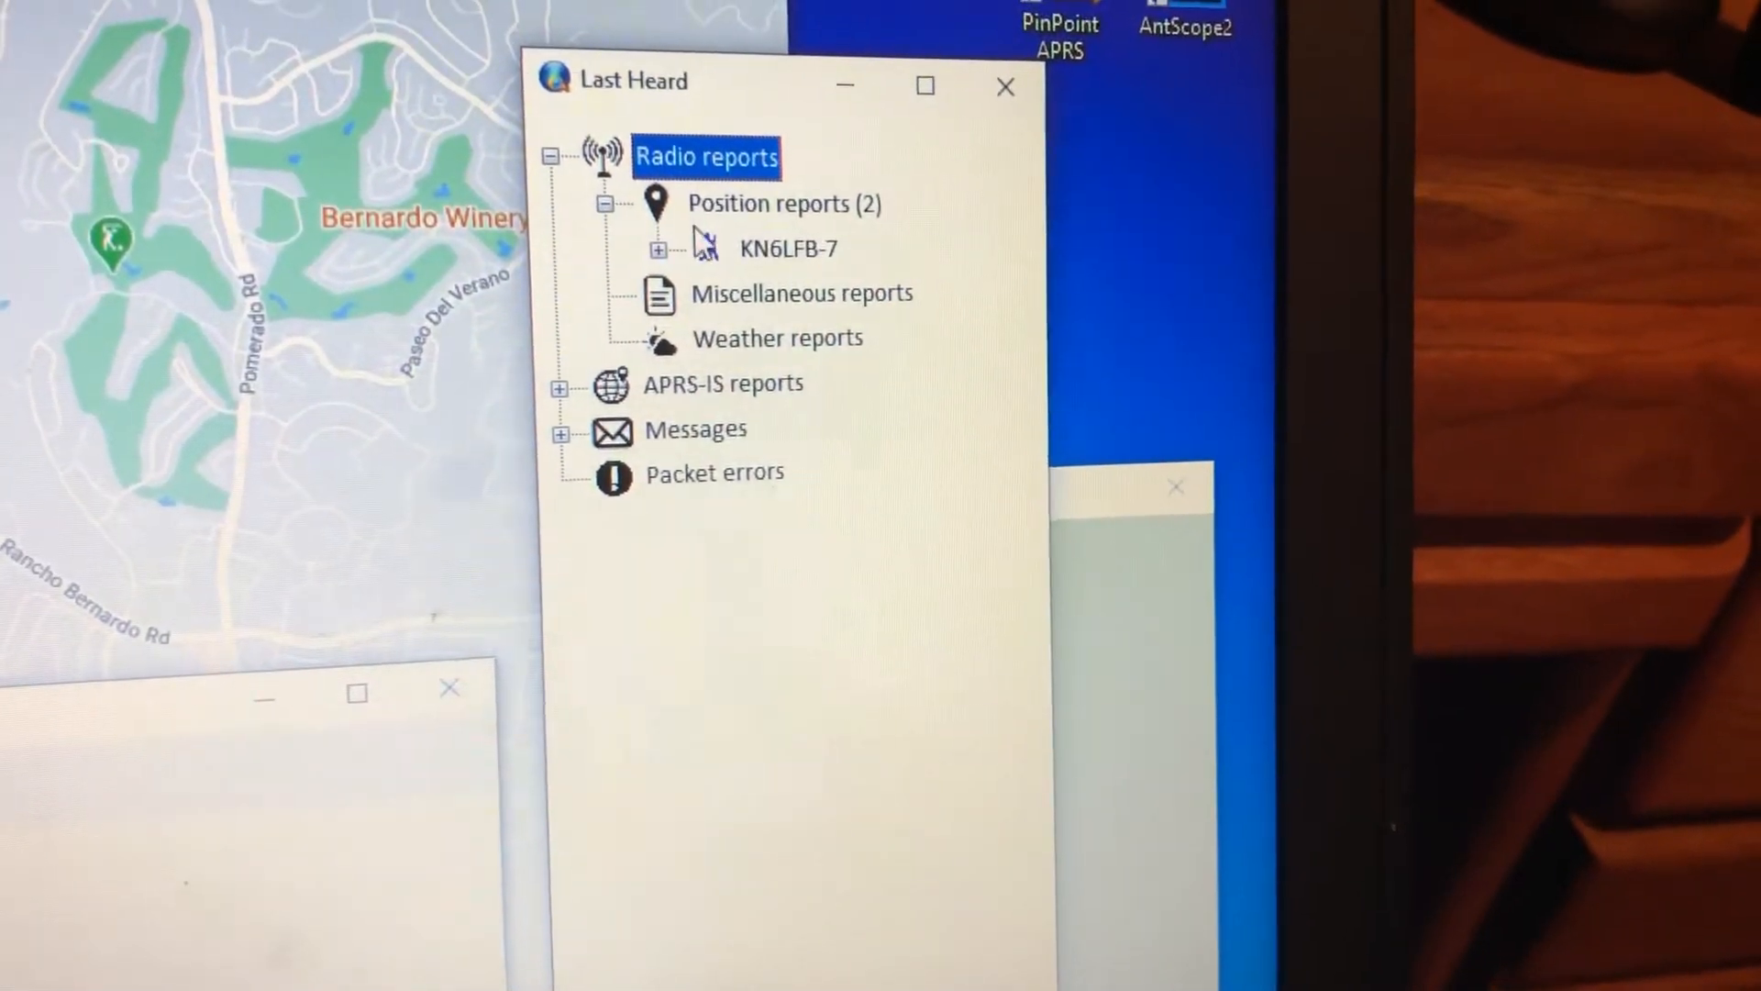
pyautogui.click(786, 248)
pyautogui.write('V')
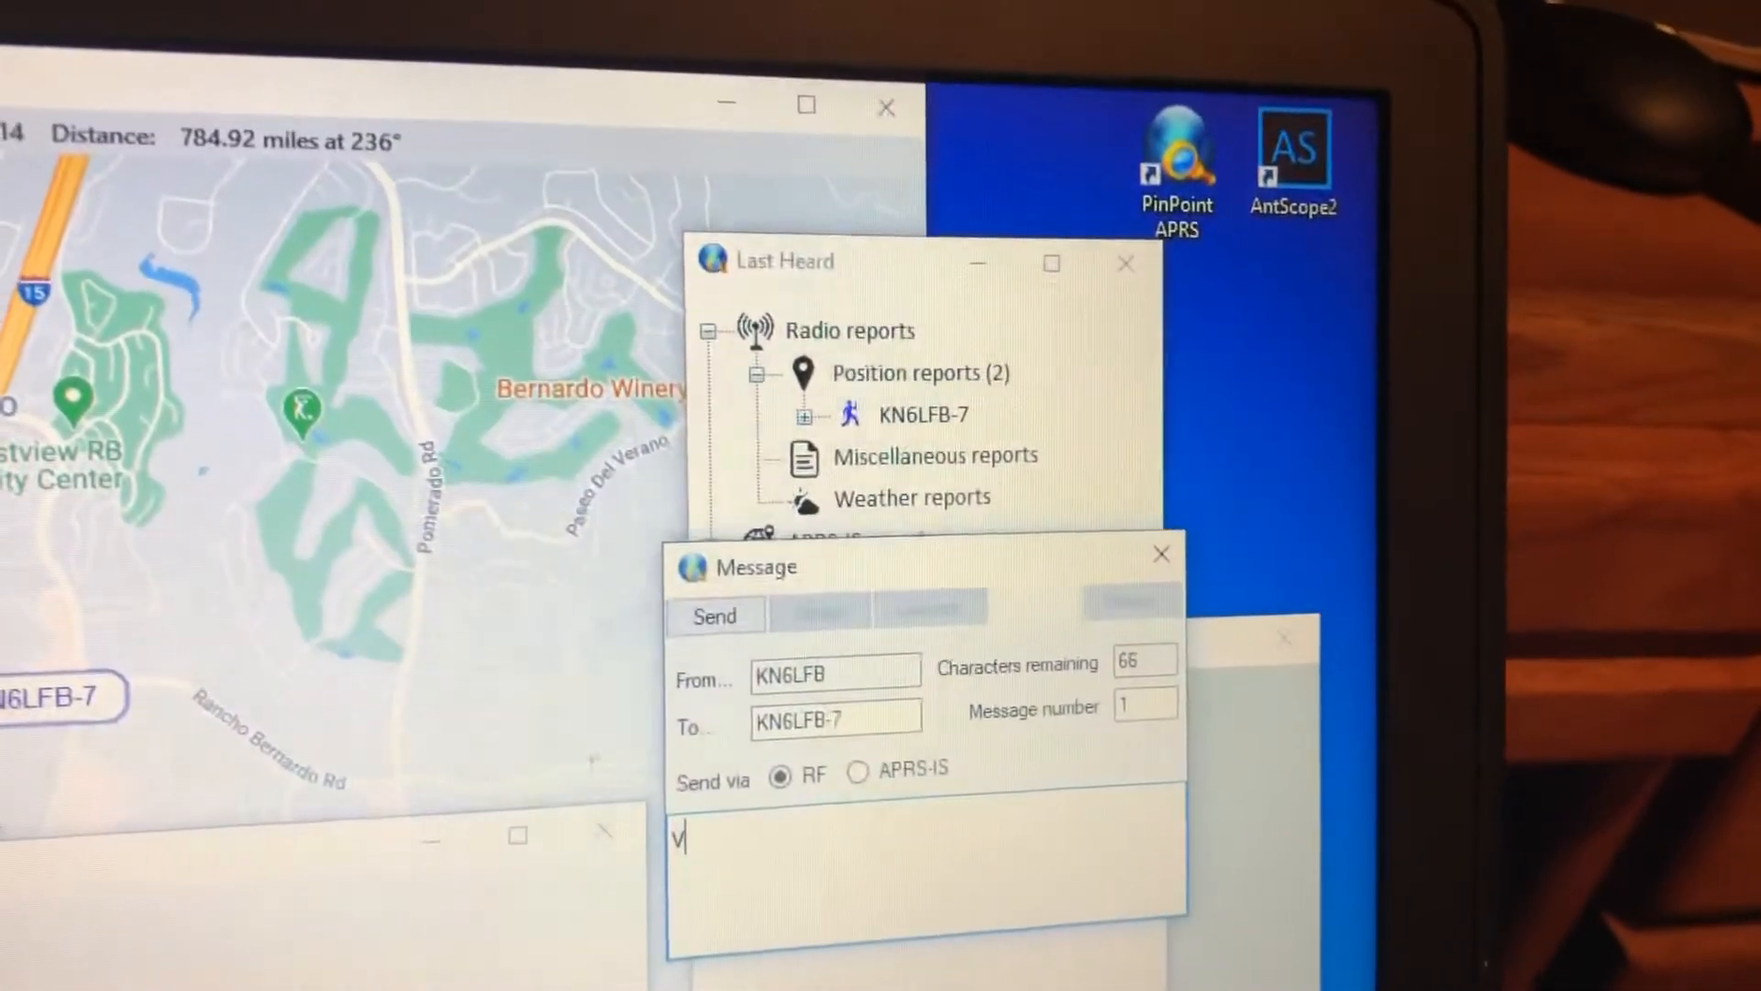
pyautogui.write('ideo')
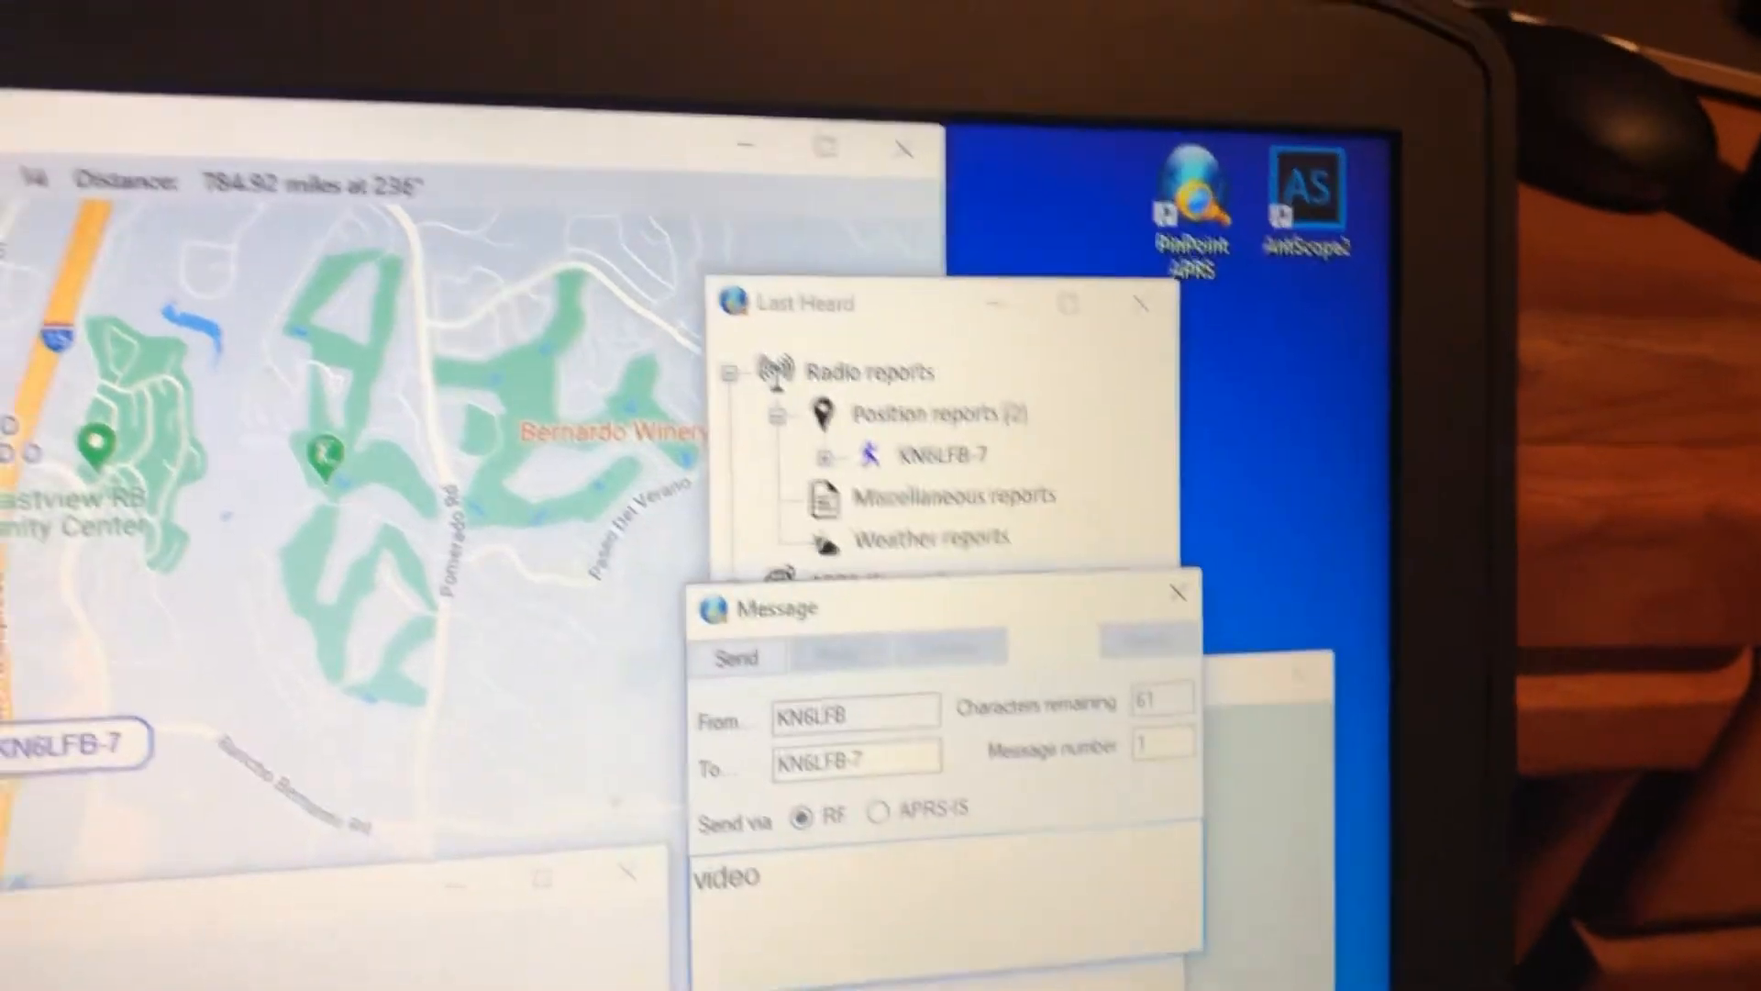
pyautogui.write('test')
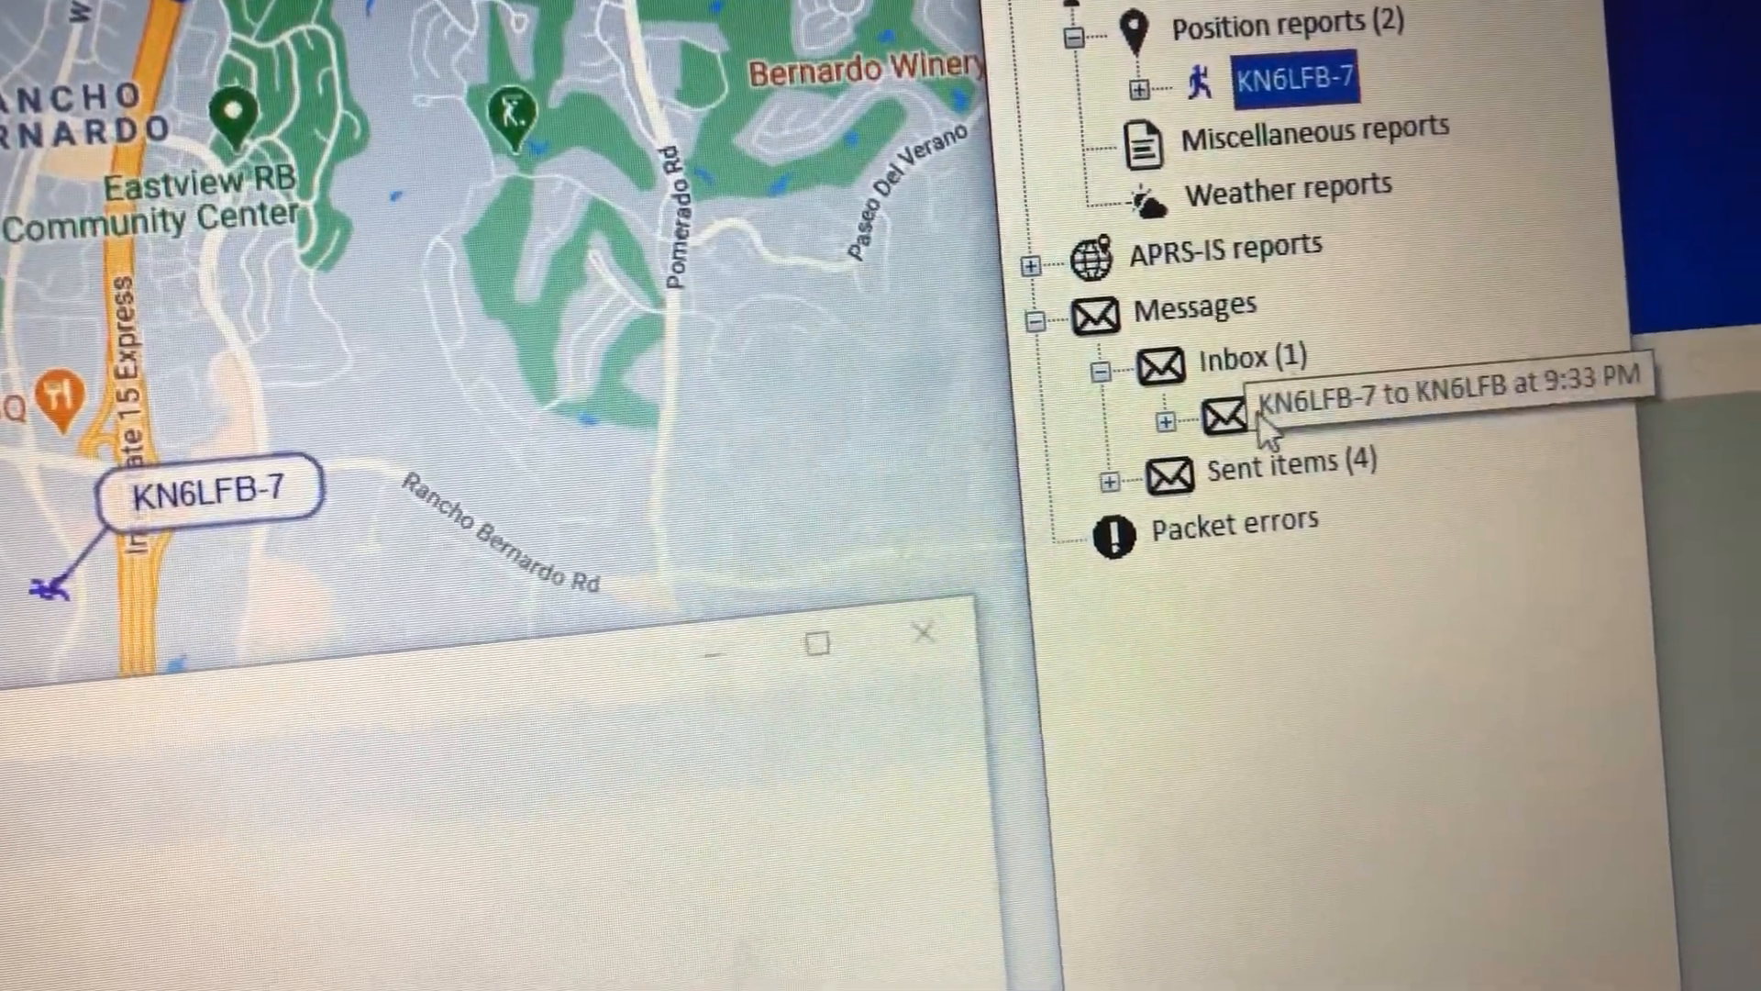
# - Open the inbox message from KN6LFB-7 to KN6LFB at 9:33 PM
pyautogui.doubleClick(1225, 416)
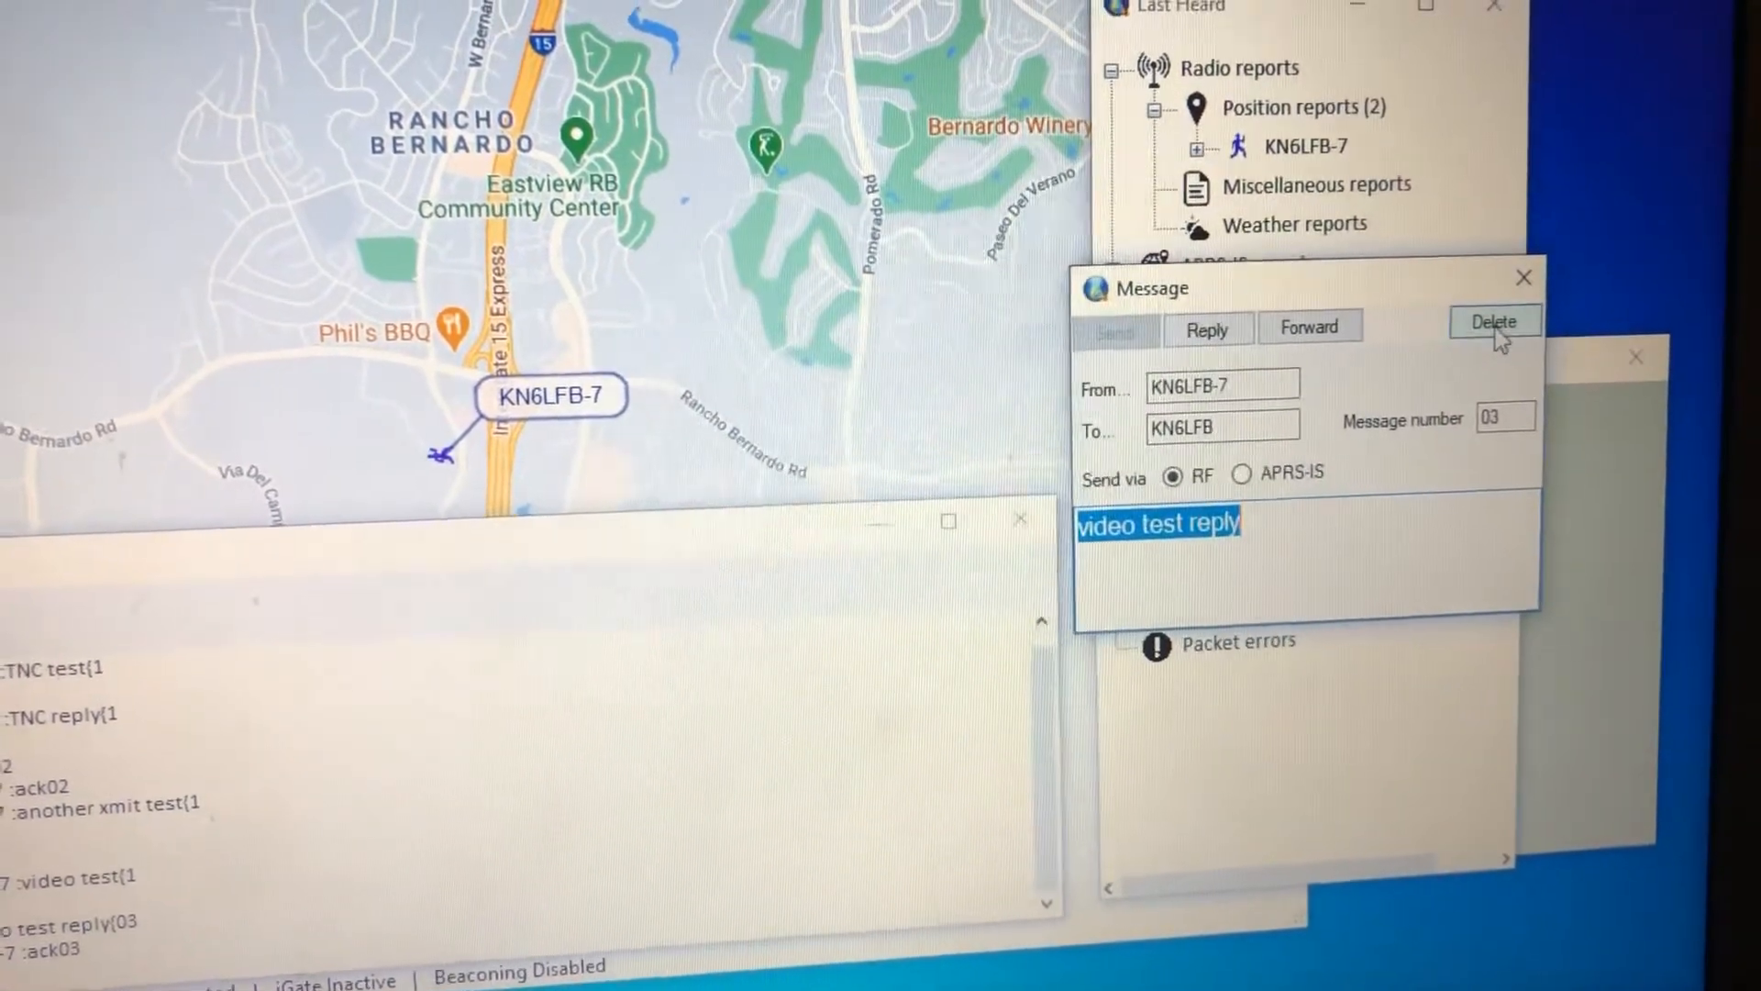
pyautogui.click(1492, 322)
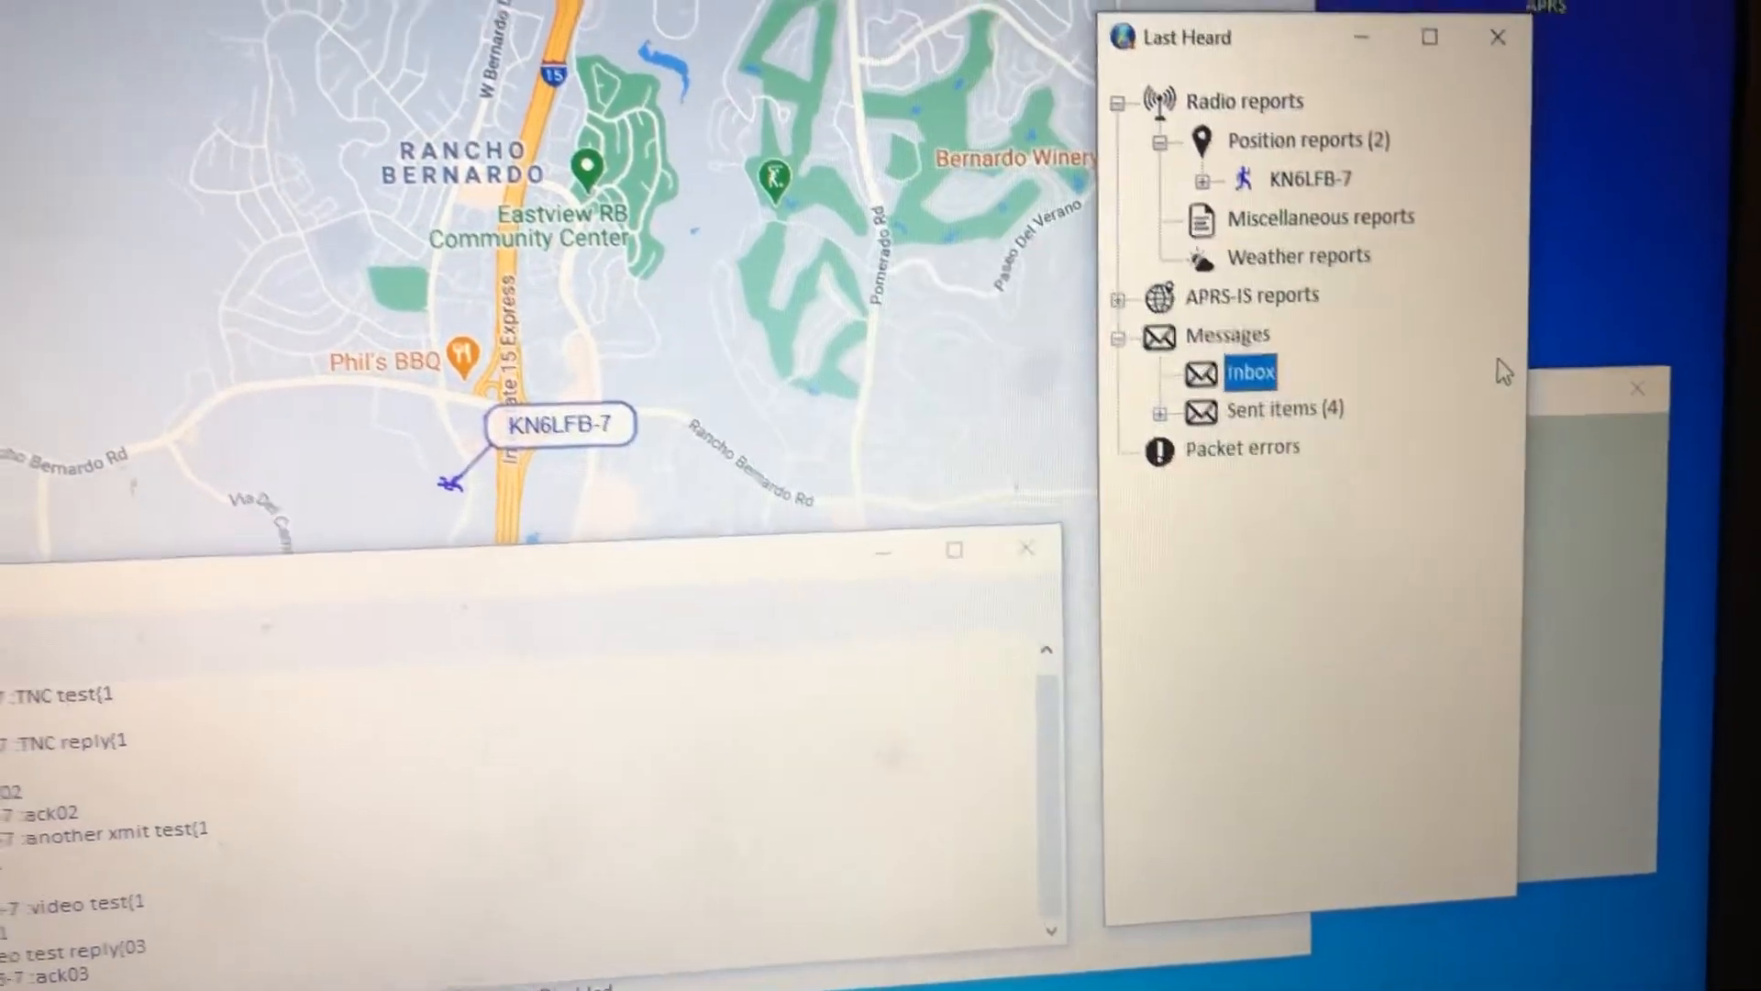